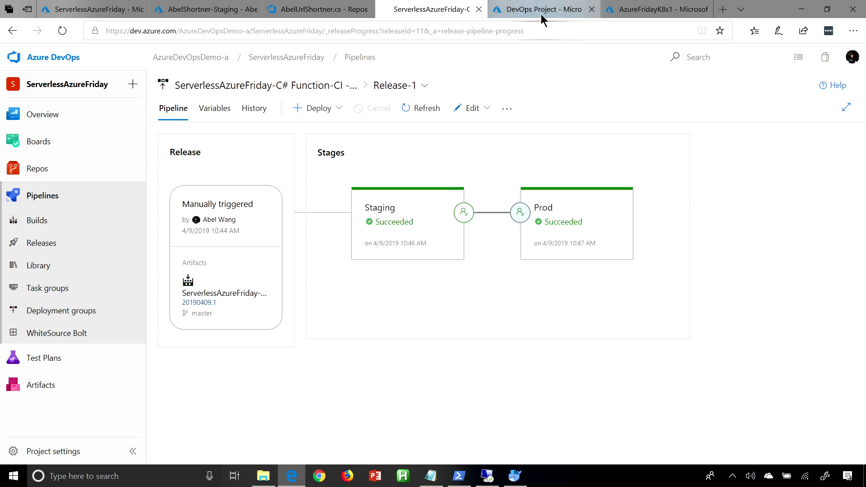
From the Azure dashboard, start creating a new DevOps Project resource
left_click(541, 9)
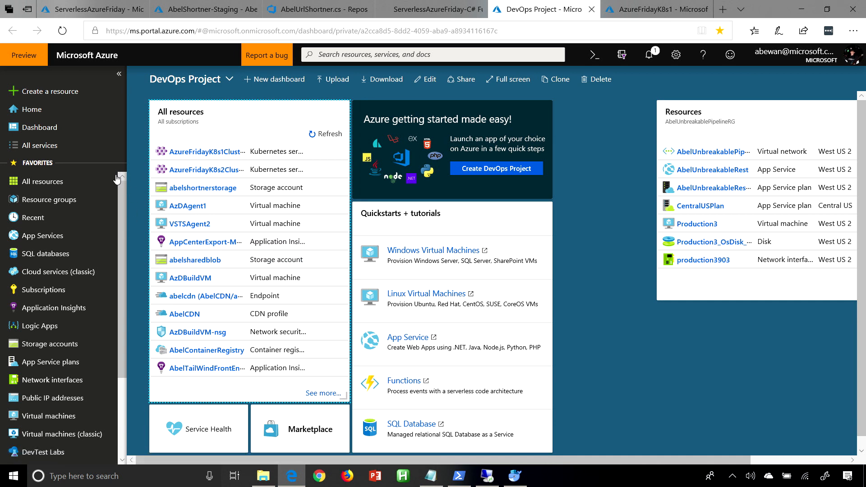
left_click(49, 91)
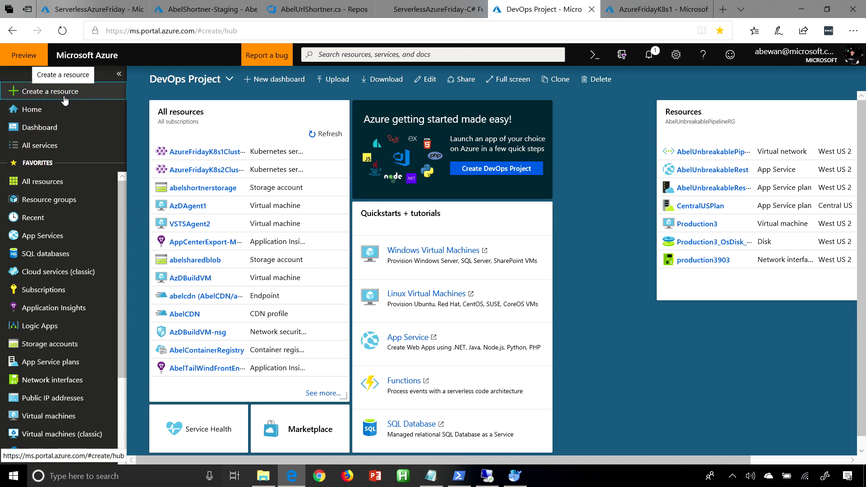
left_click(47, 91)
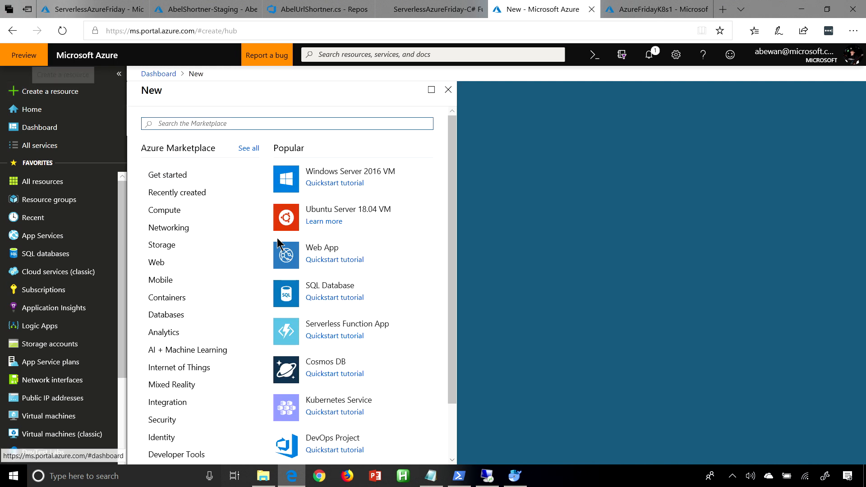
mouse_move(333, 439)
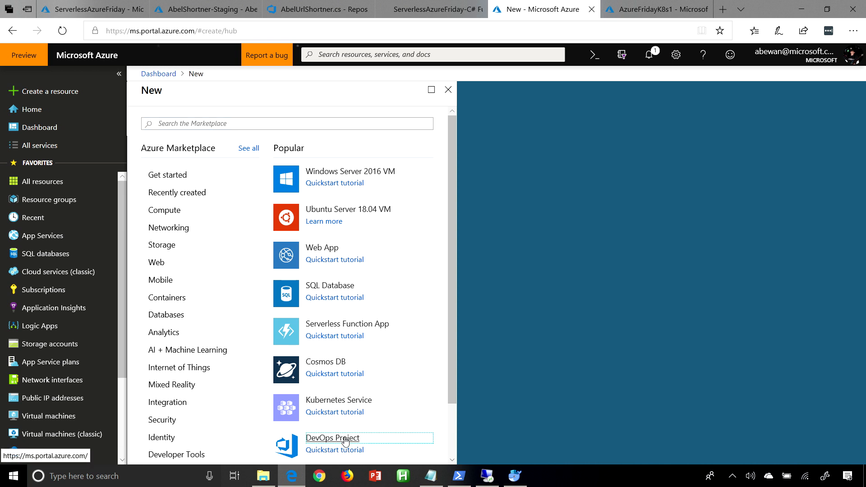
left_click(331, 439)
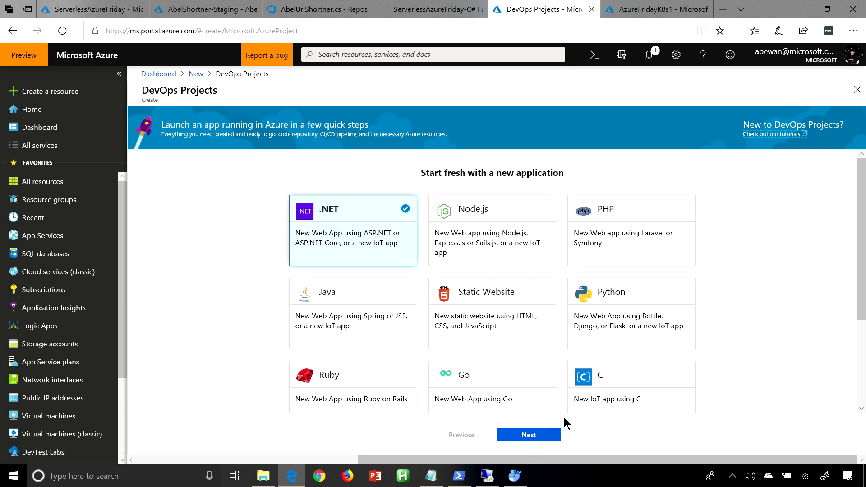
mouse_move(507, 242)
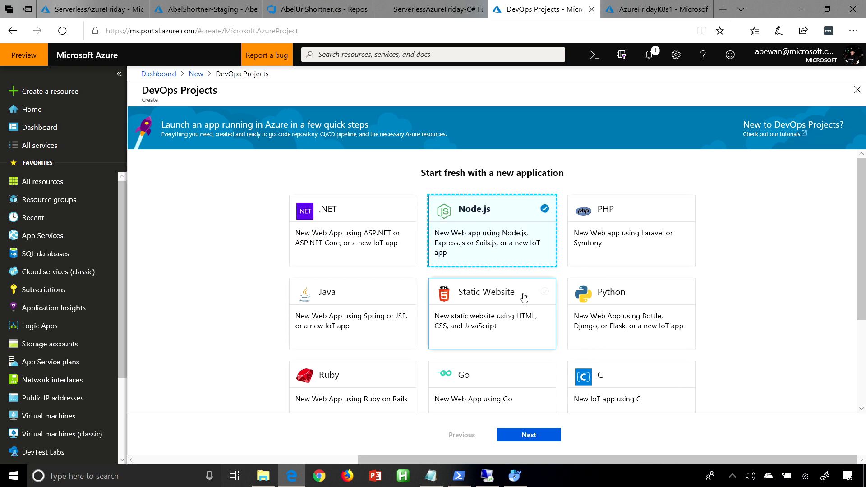
Choose Node.js, Simple Node.js app and Kubernetes Service, reaching the project-details step's organization list
left_click(528, 435)
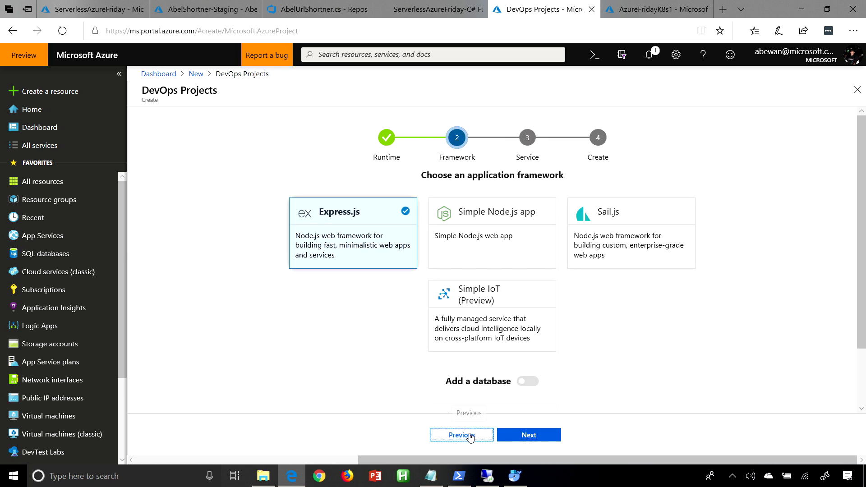
mouse_move(470, 309)
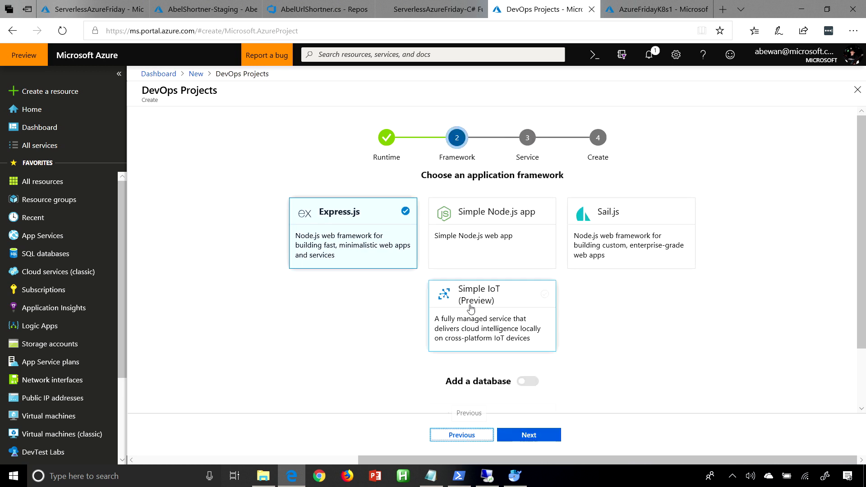
left_click(491, 211)
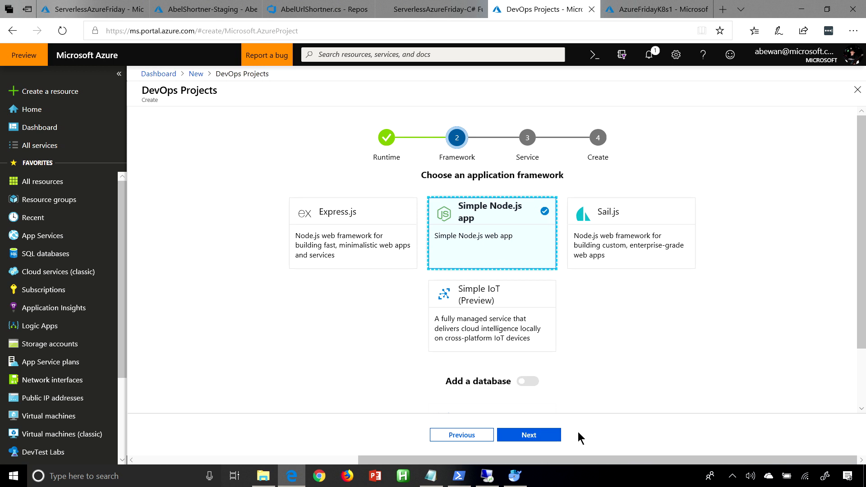
left_click(528, 435)
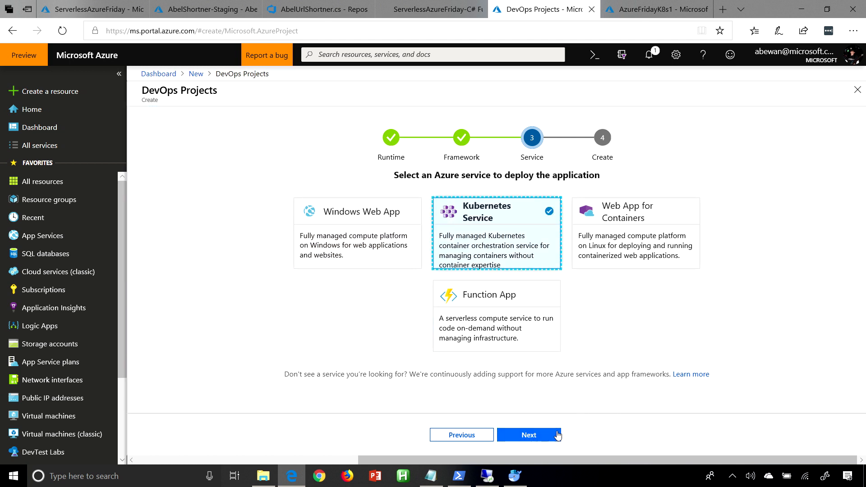
left_click(528, 435)
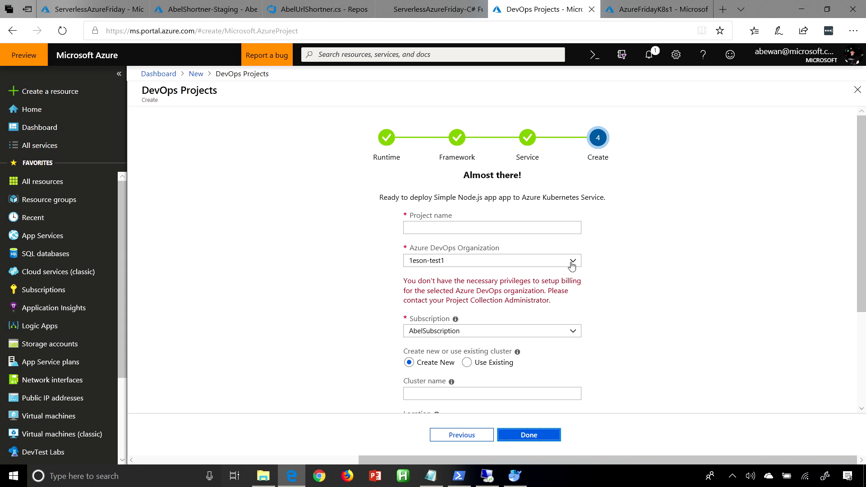
left_click(572, 260)
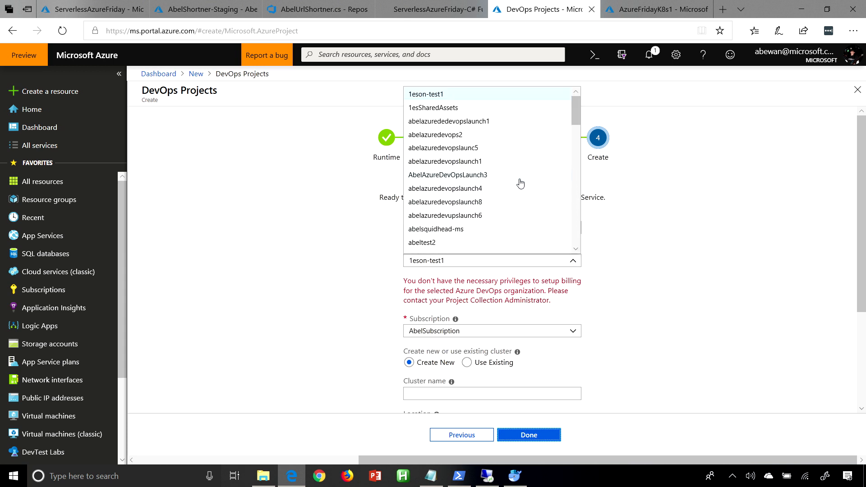
Select AzureDevOpsDemo-a as the Azure DevOps organization
scroll("down", 3)
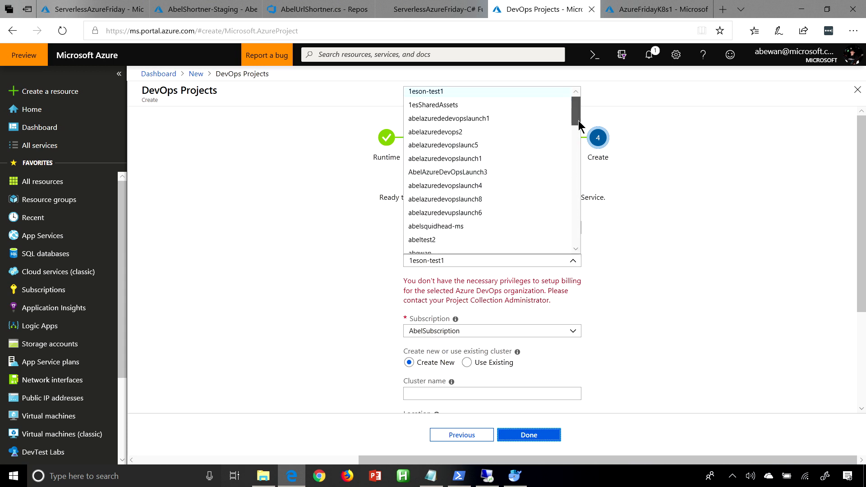
scroll("down", 3)
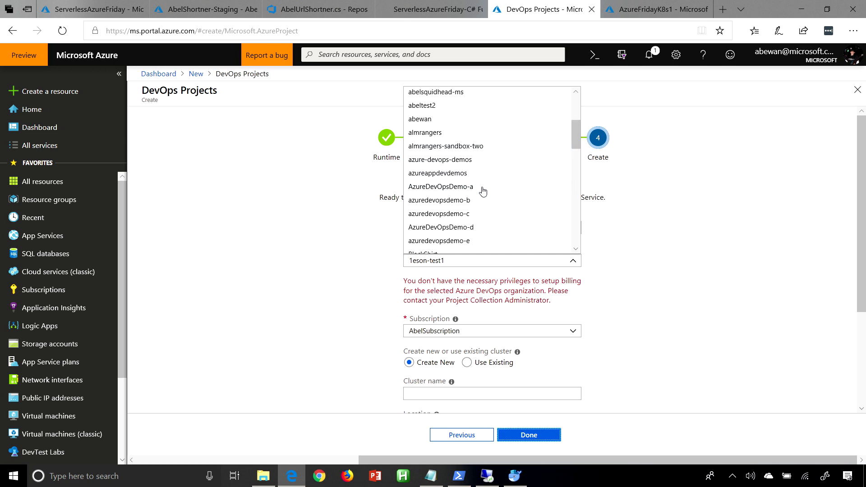
left_click(442, 186)
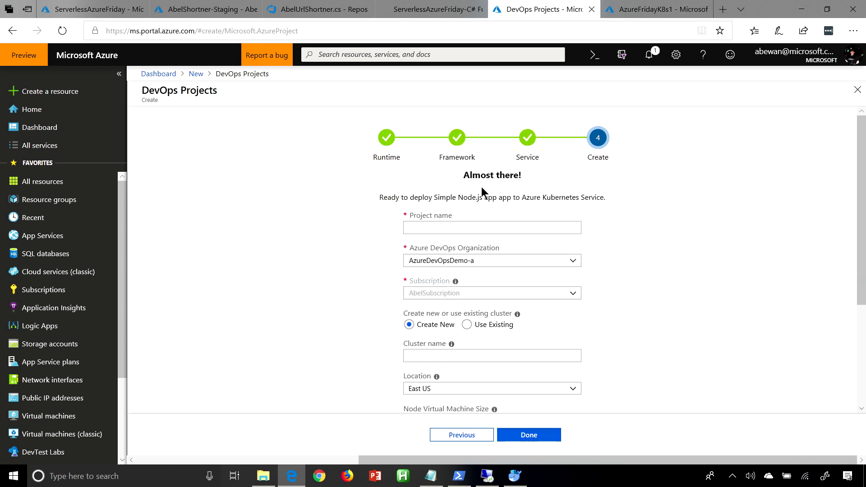
Name the project and cluster ServerlessAzureFridayDemos, trimming the over-long cluster name, and submit
left_click(492, 228)
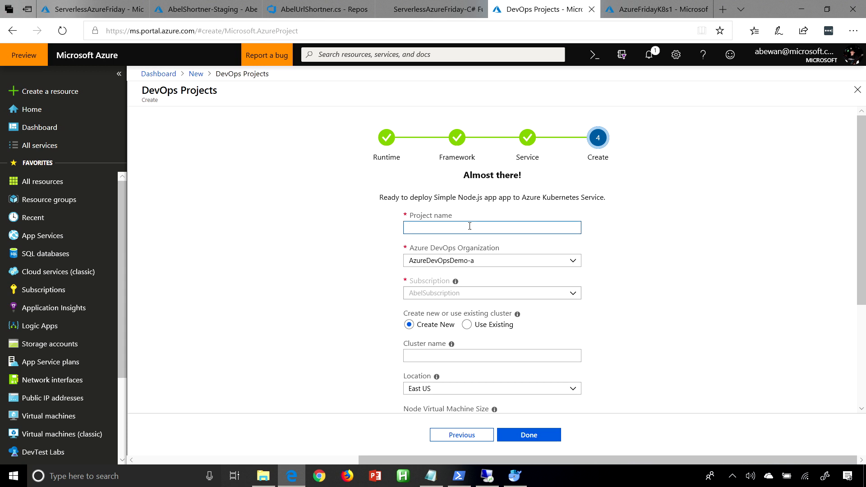
type("ServerlessAzureFridayDemos")
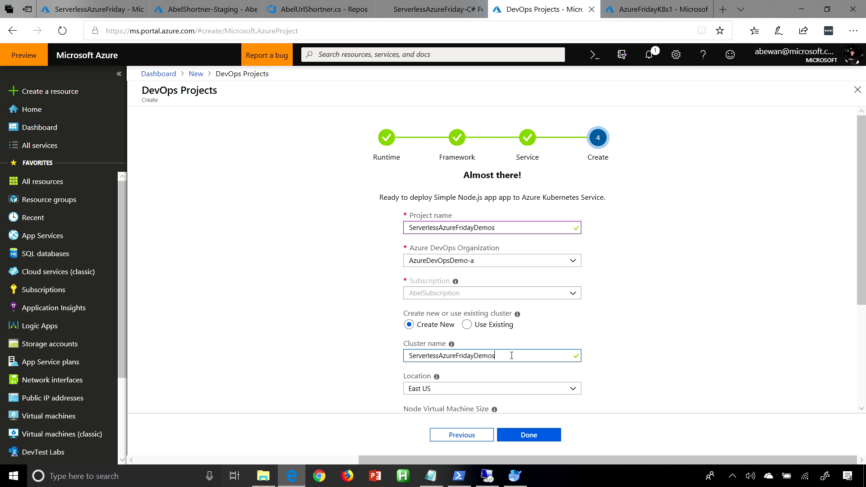
type("Cluster")
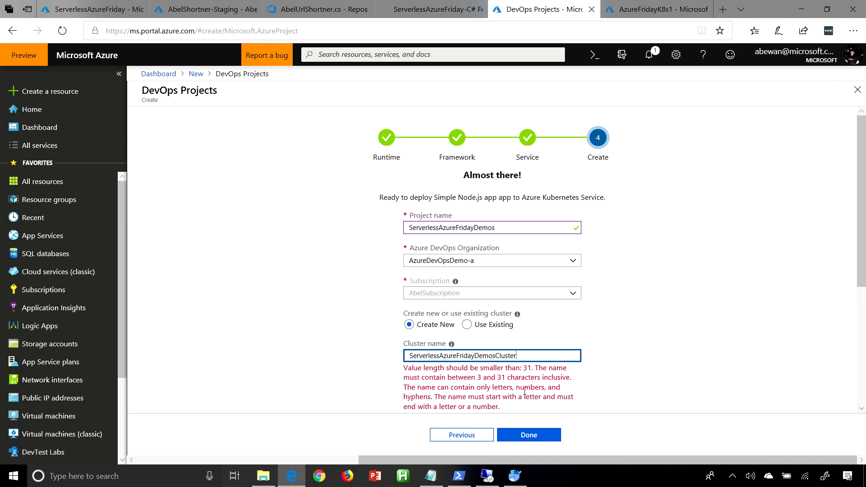
key("Backspace")
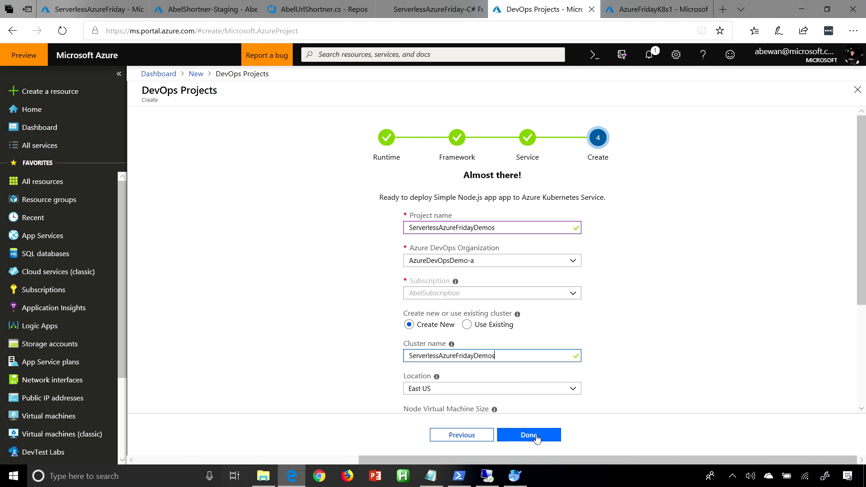
mouse_move(535, 442)
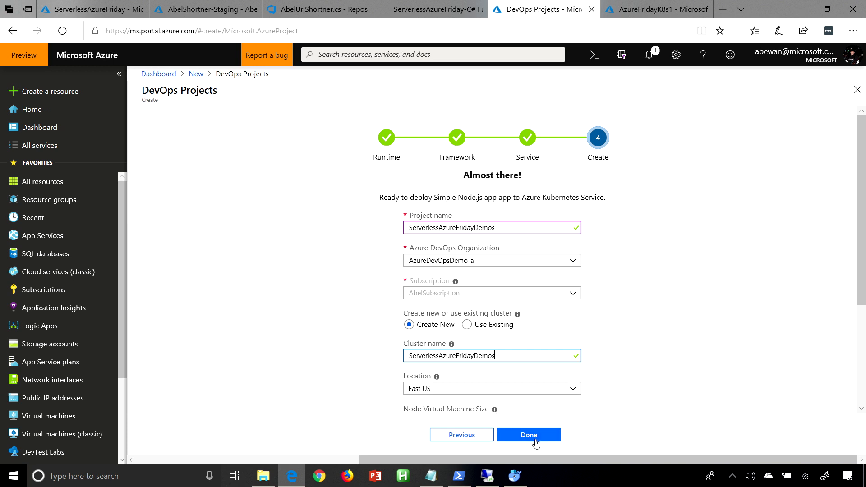
left_click(528, 435)
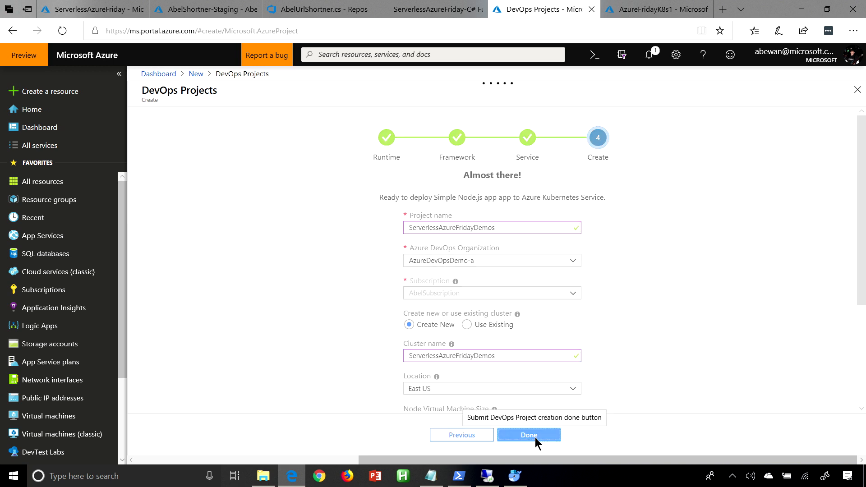
Confirm the DevOps Project submission and check deployment progress in notifications
left_click(527, 435)
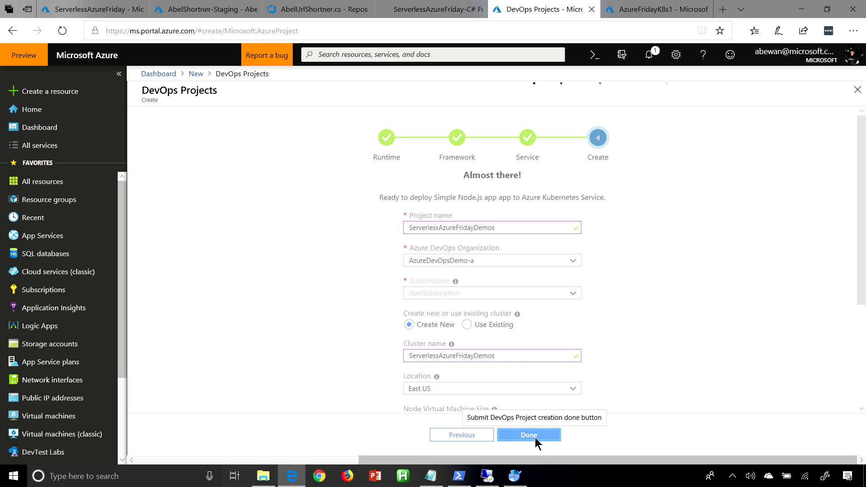
left_click(528, 435)
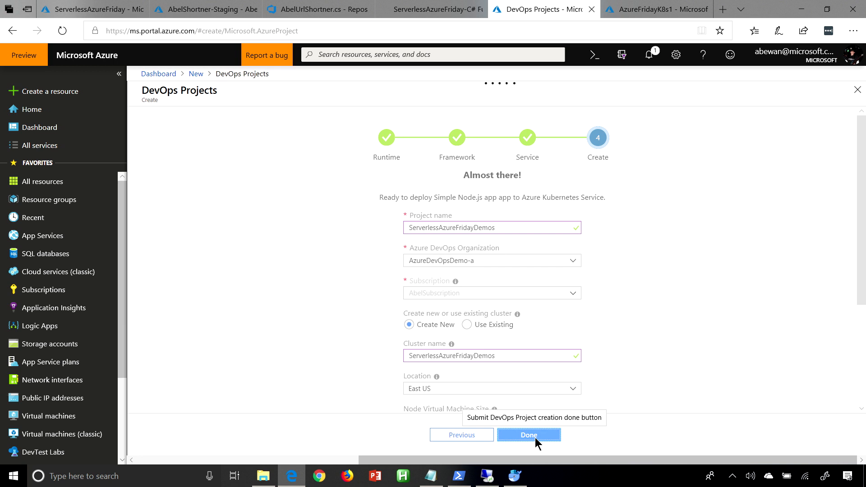
left_click(528, 435)
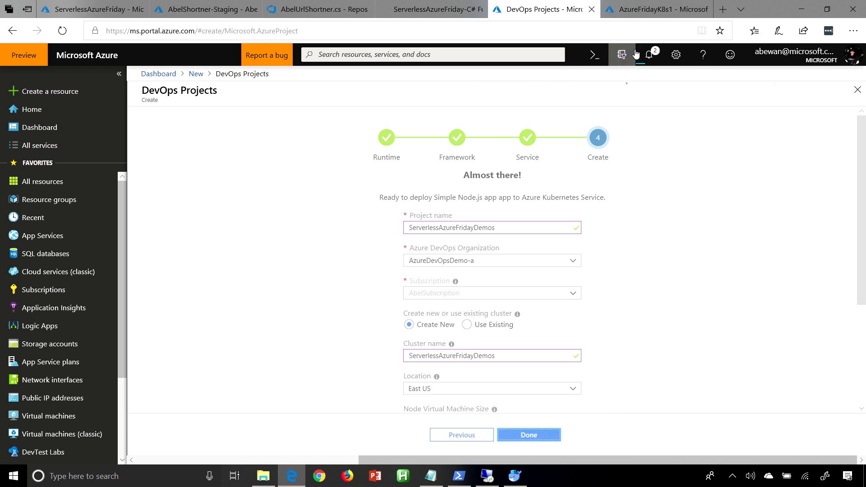
left_click(656, 9)
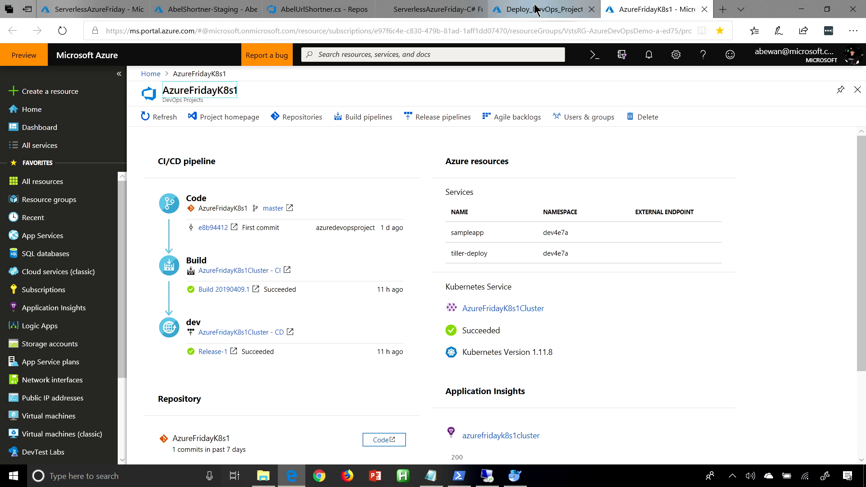
mouse_move(274, 201)
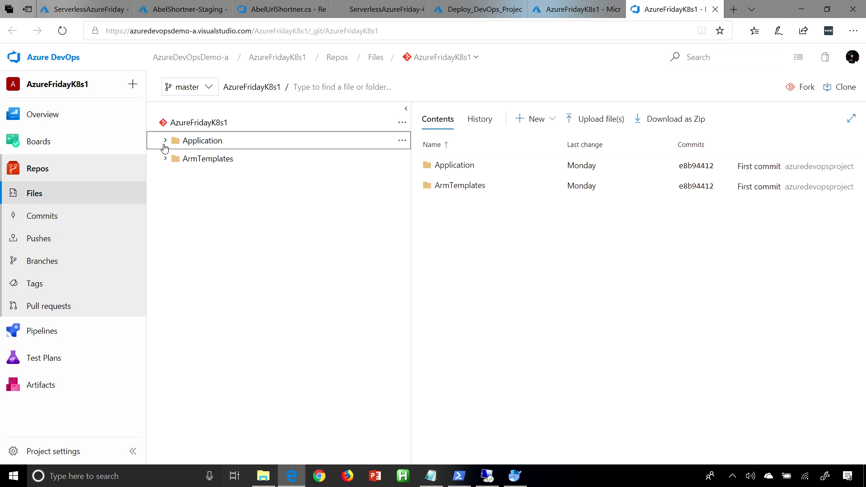
Expand the Application folder in the AzureFridayK8s1 repository
left_click(164, 141)
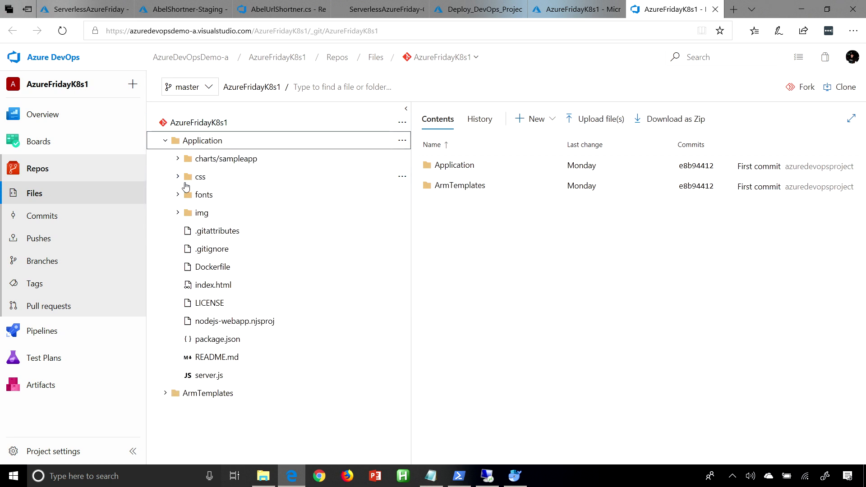
mouse_move(168, 395)
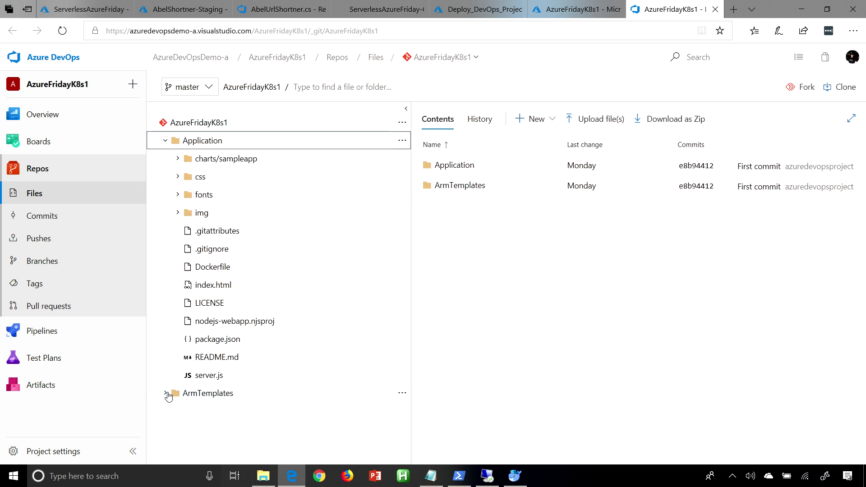
Expand the ArmTemplates folder to show its JSON template files
left_click(168, 395)
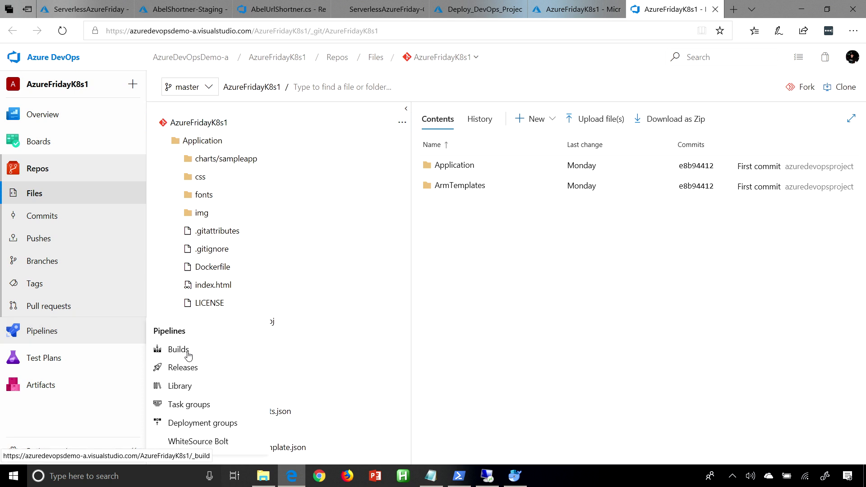
View the AzureFridayK8s1Cluster - CI build tasks, then go to the release pipelines
left_click(178, 348)
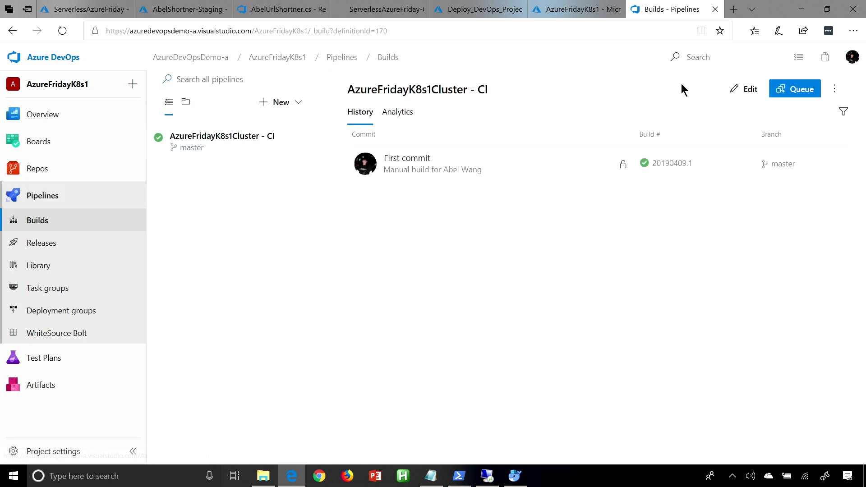
left_click(744, 89)
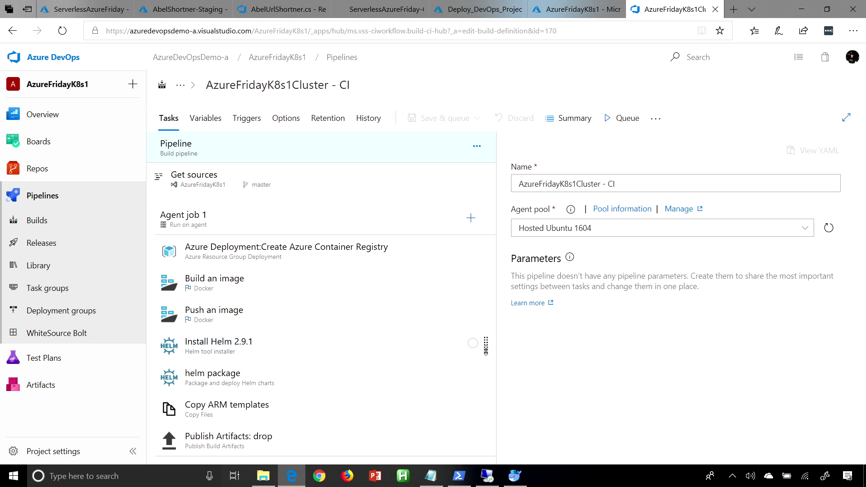
mouse_move(340, 304)
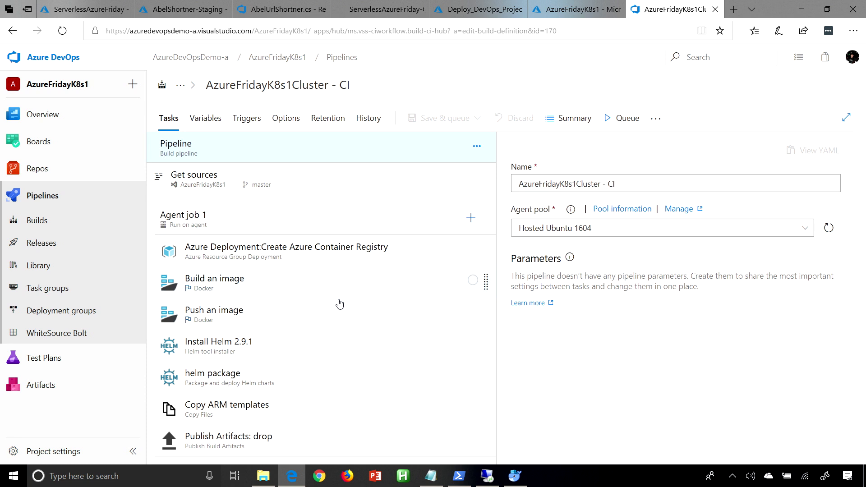
mouse_move(339, 357)
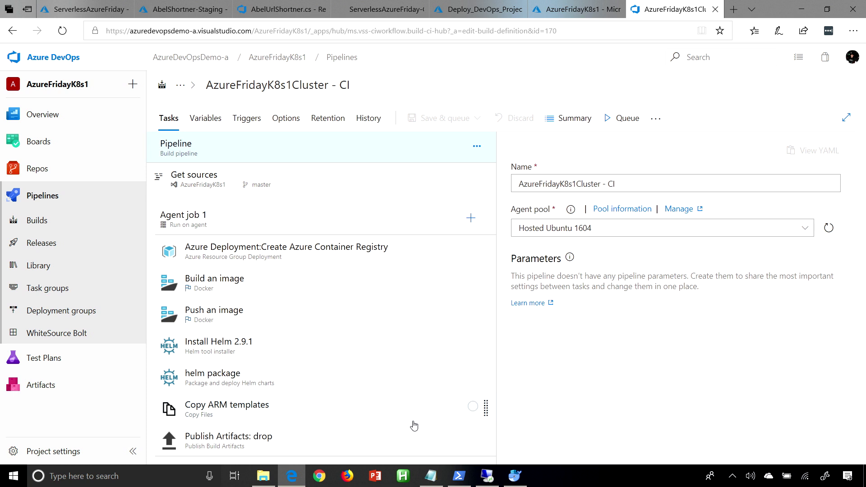
mouse_move(120, 265)
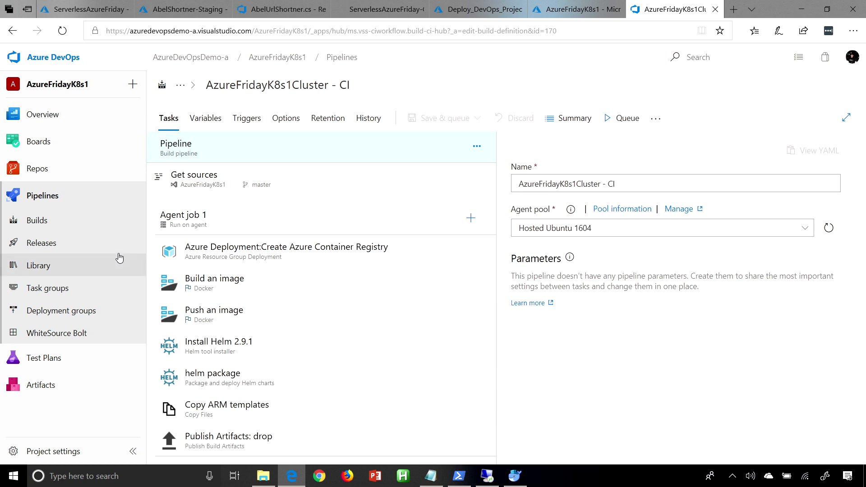
left_click(43, 242)
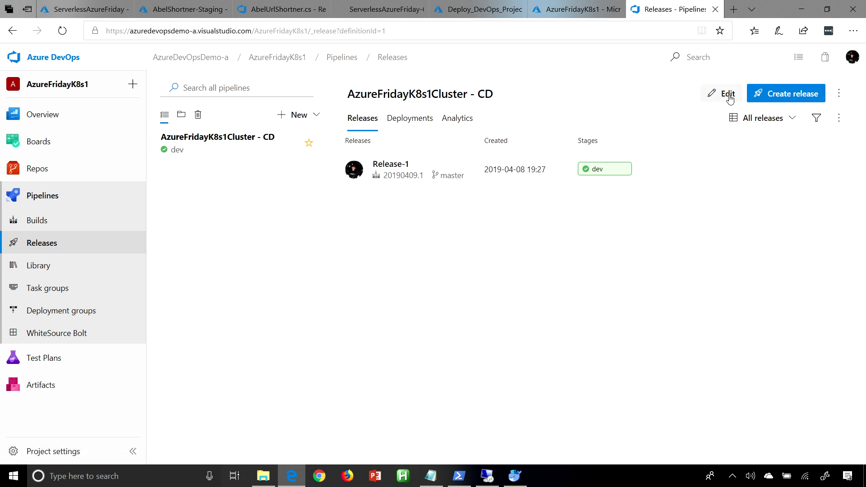
Inspect the CD release pipeline's dev stage deployment tasks
left_click(722, 93)
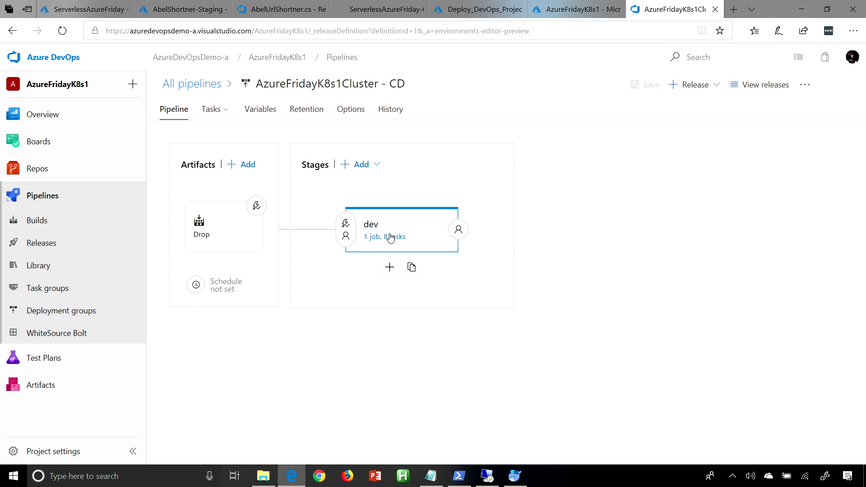
left_click(385, 236)
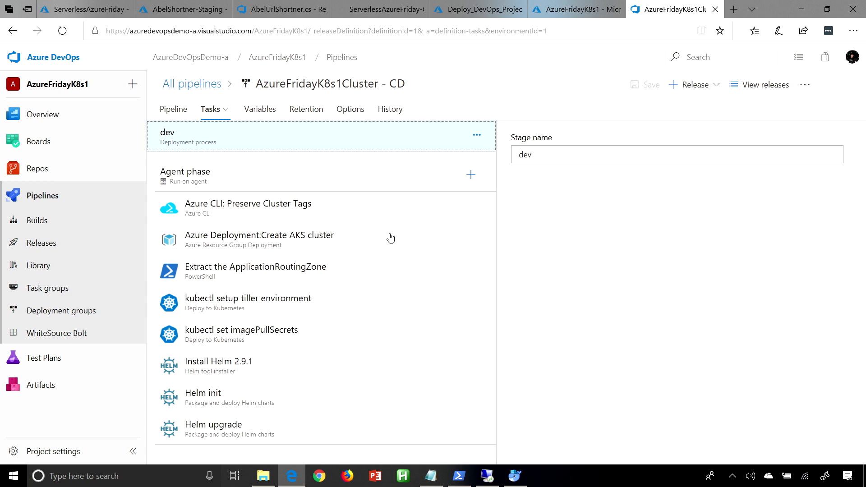
mouse_move(391, 237)
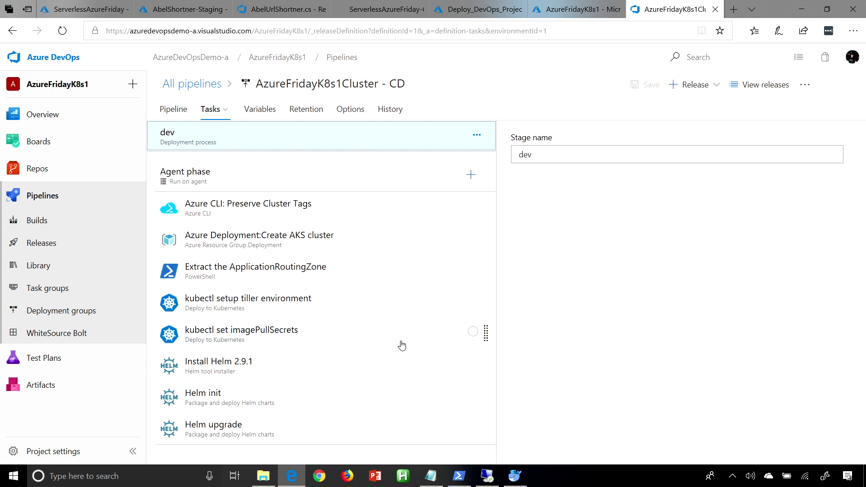
mouse_move(318, 353)
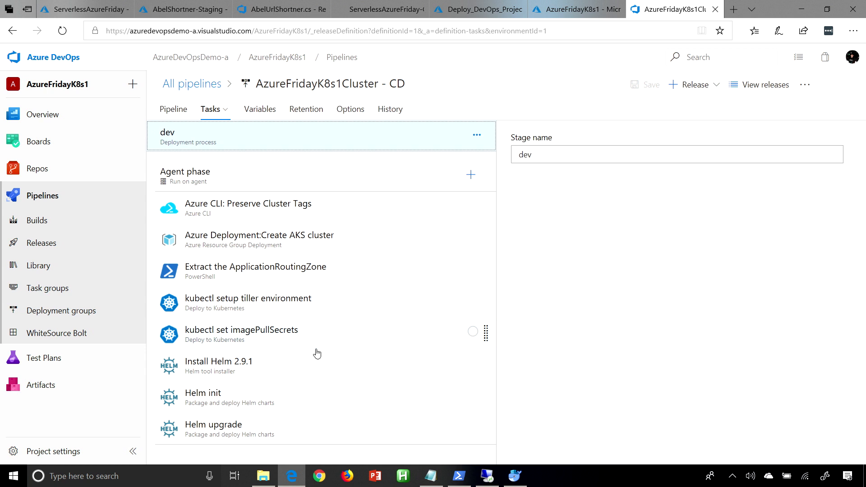
Return to the repository's file listing and show its clone options
left_click(37, 169)
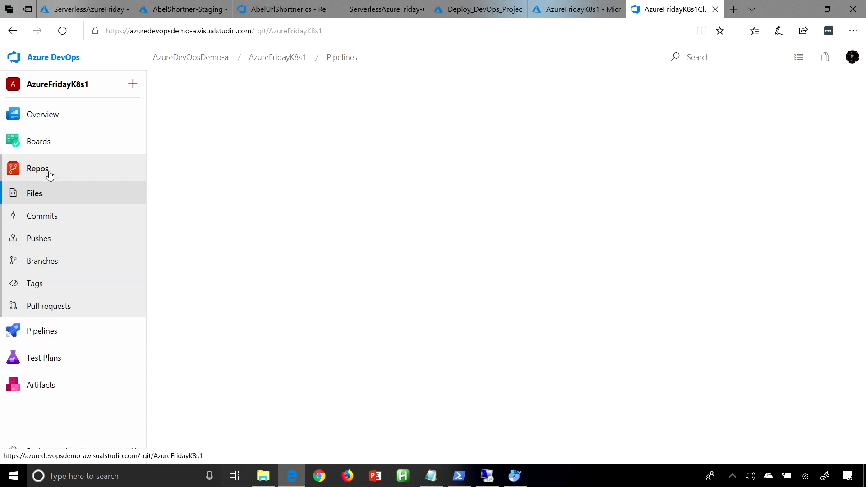
left_click(35, 193)
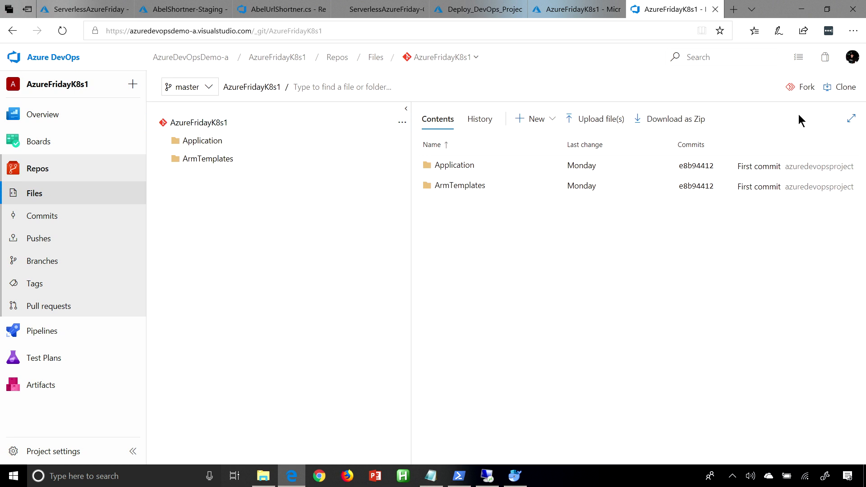
left_click(844, 87)
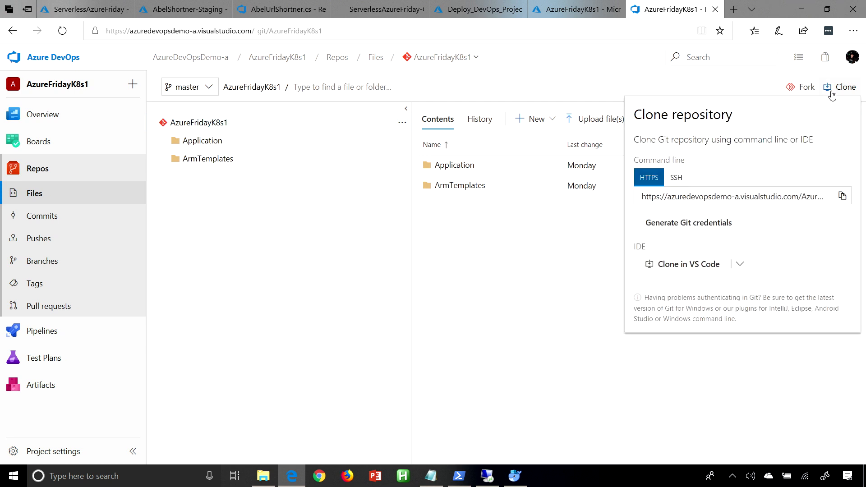